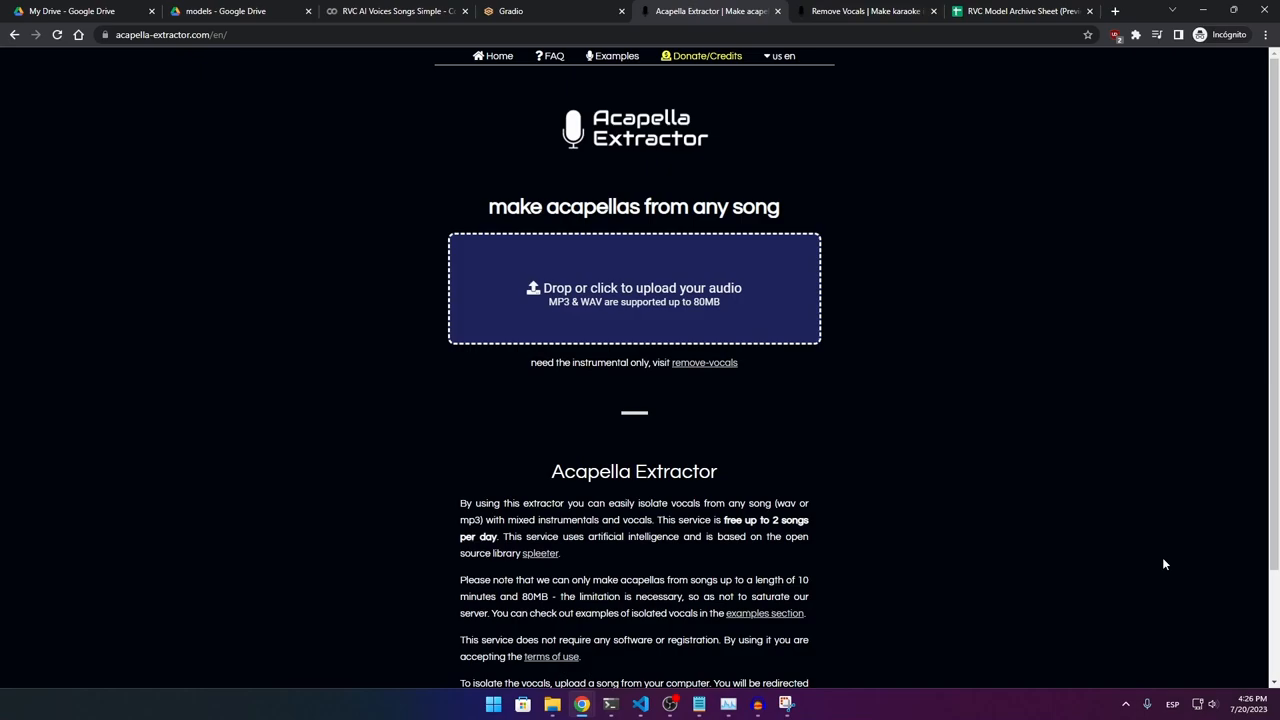
Extract the Clairo Bags vocals in Acapella Extractor and save the WAV to Music.
click(634, 288)
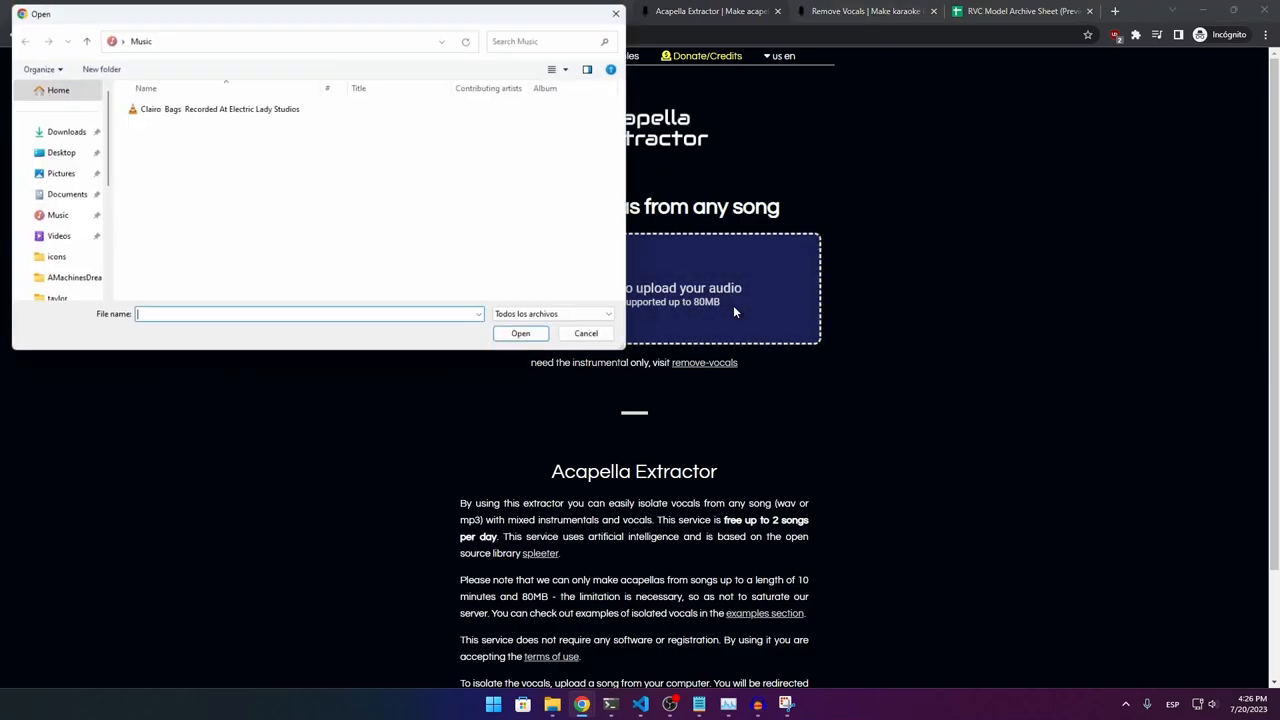
click(586, 333)
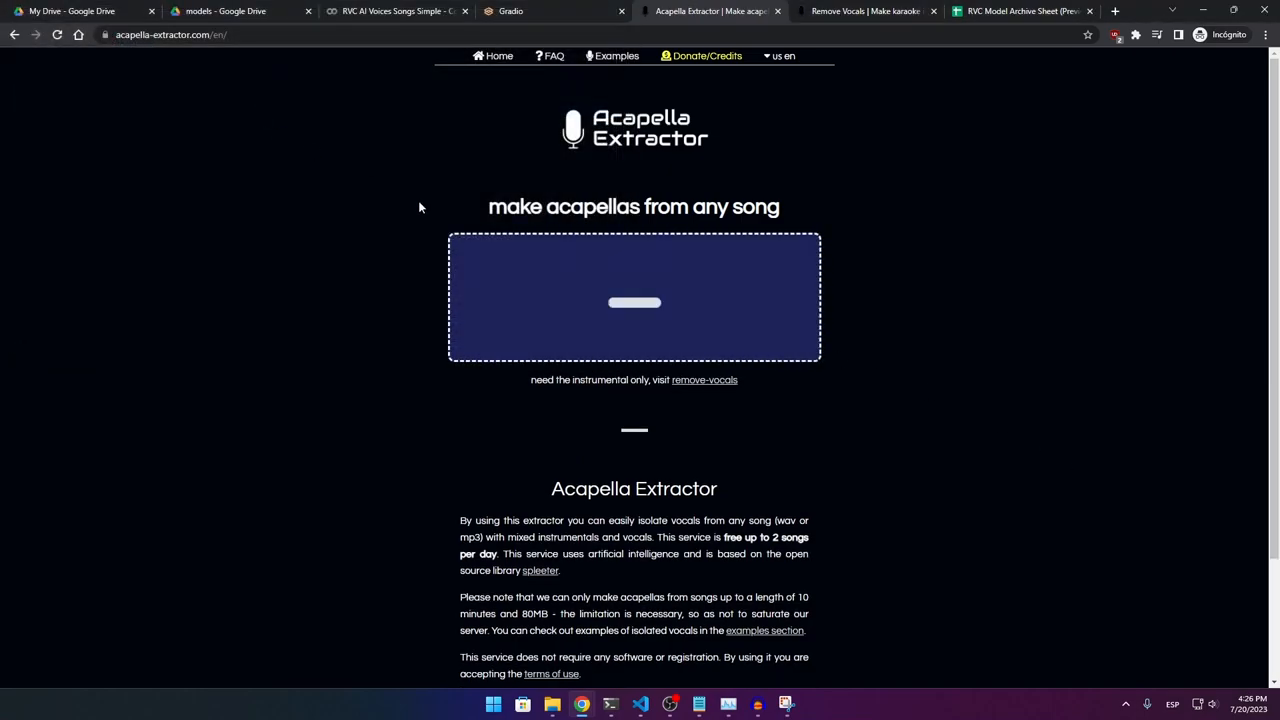
mouse_move(726, 409)
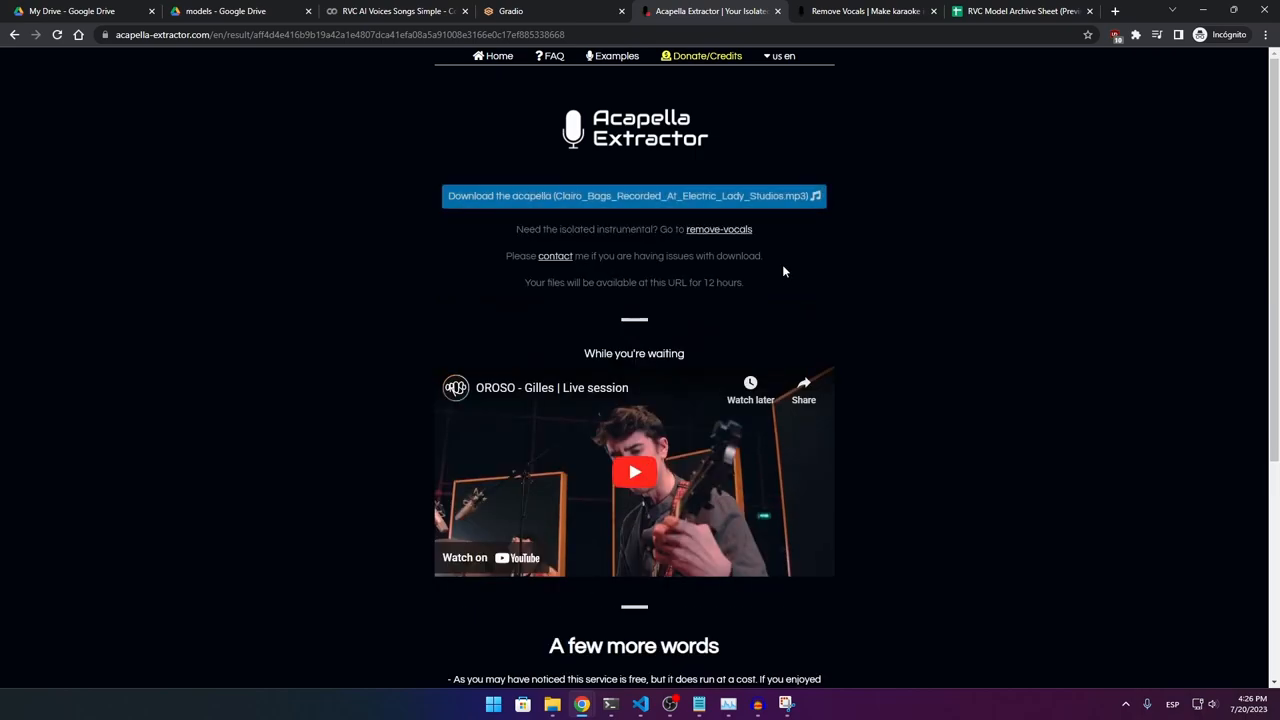
click(634, 195)
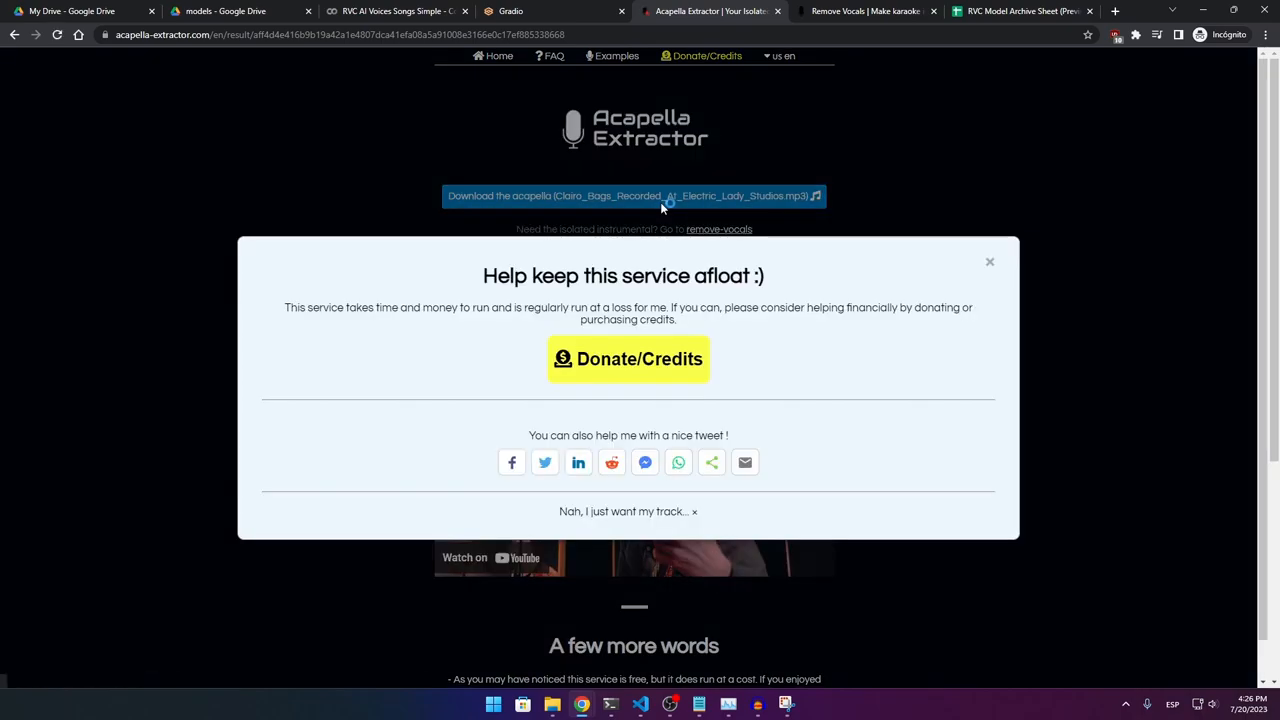
click(634, 195)
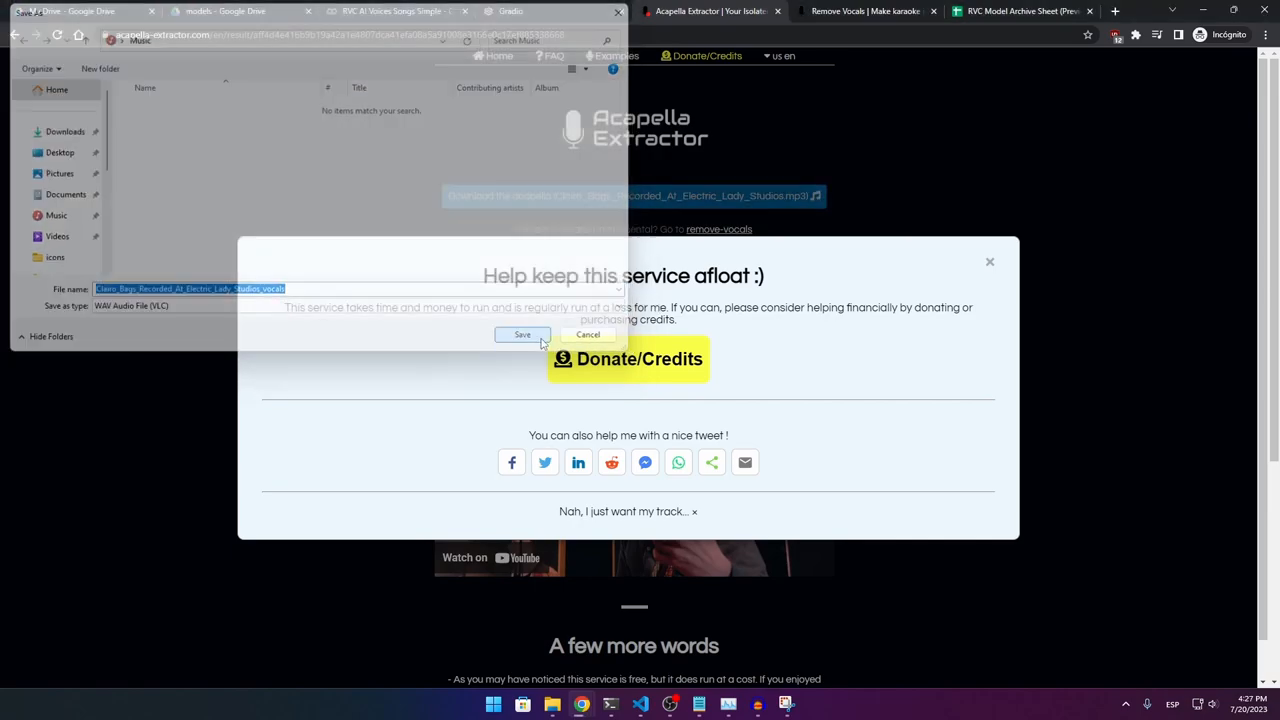
click(522, 334)
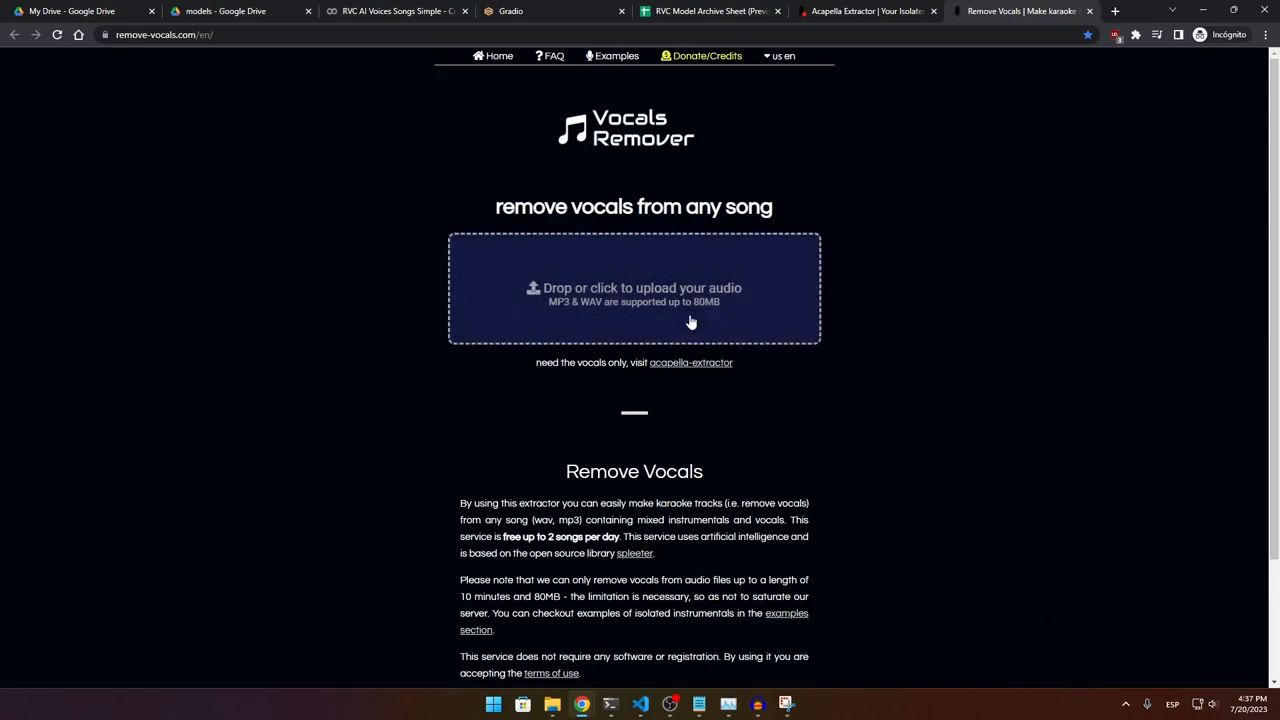
Upload Clairo Bags to Remove Vocals and save the instrumental accompaniment WAV to Music.
click(634, 288)
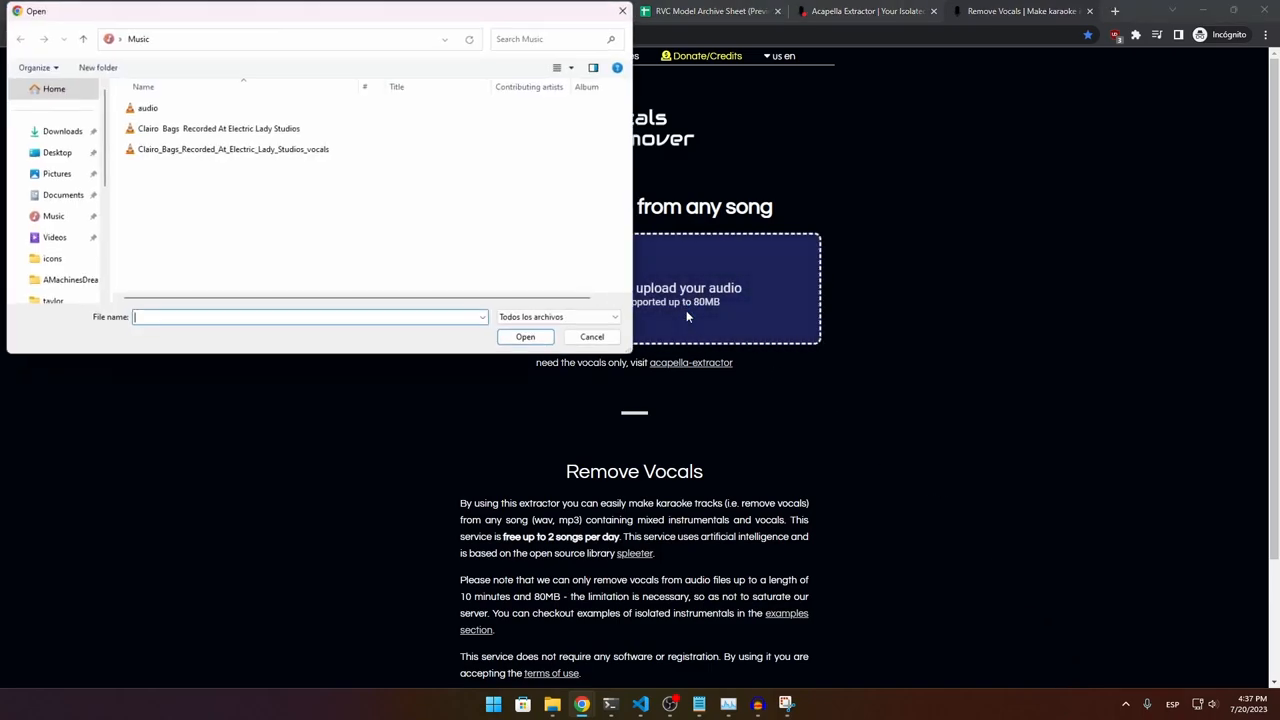
click(240, 128)
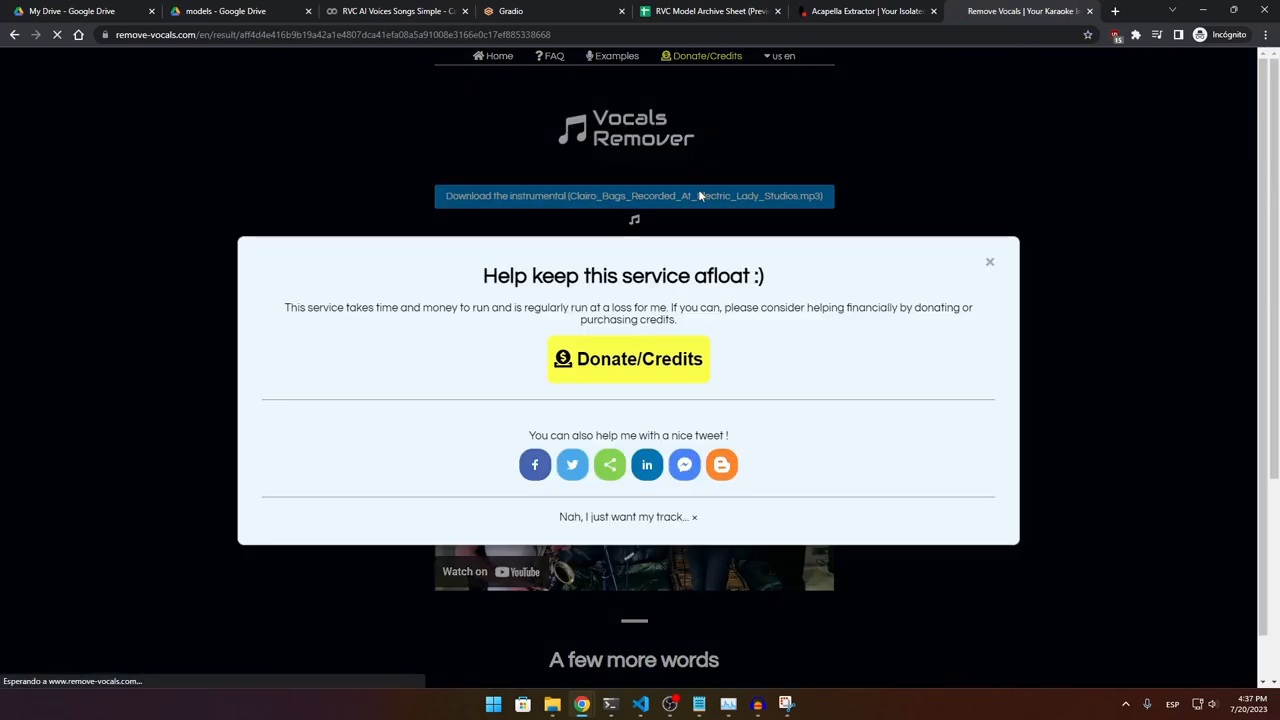
click(633, 195)
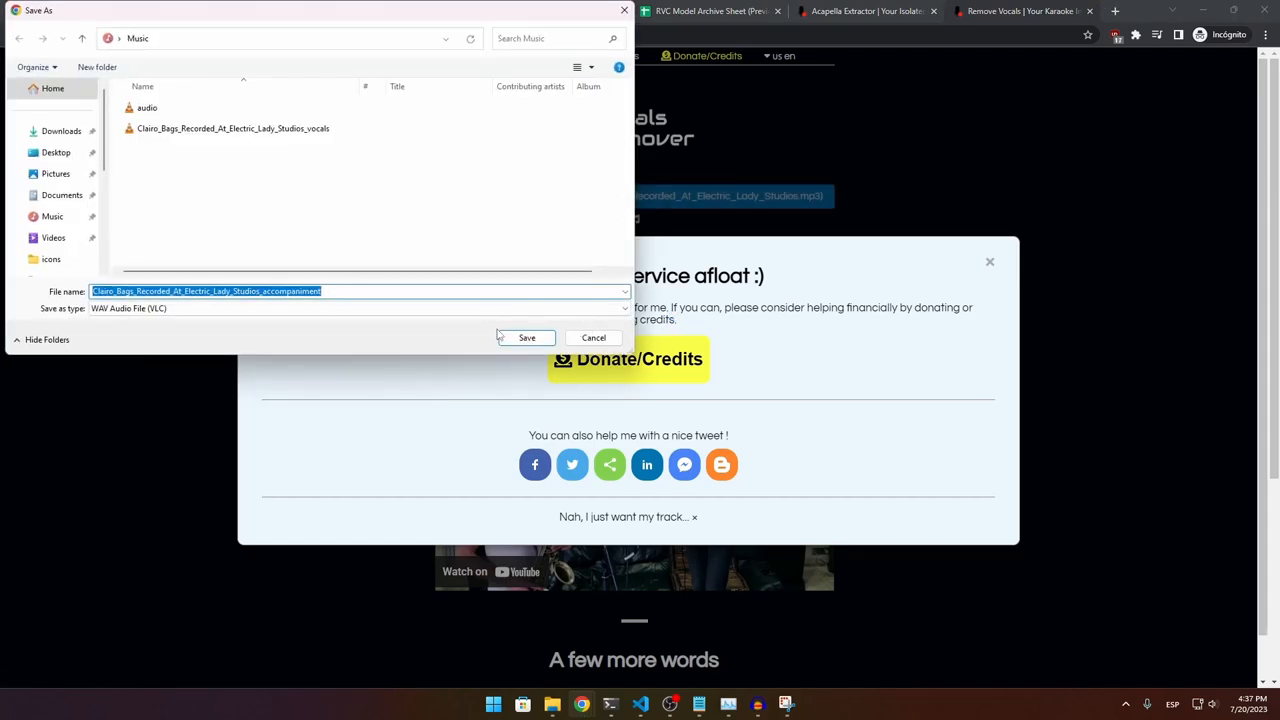
click(526, 337)
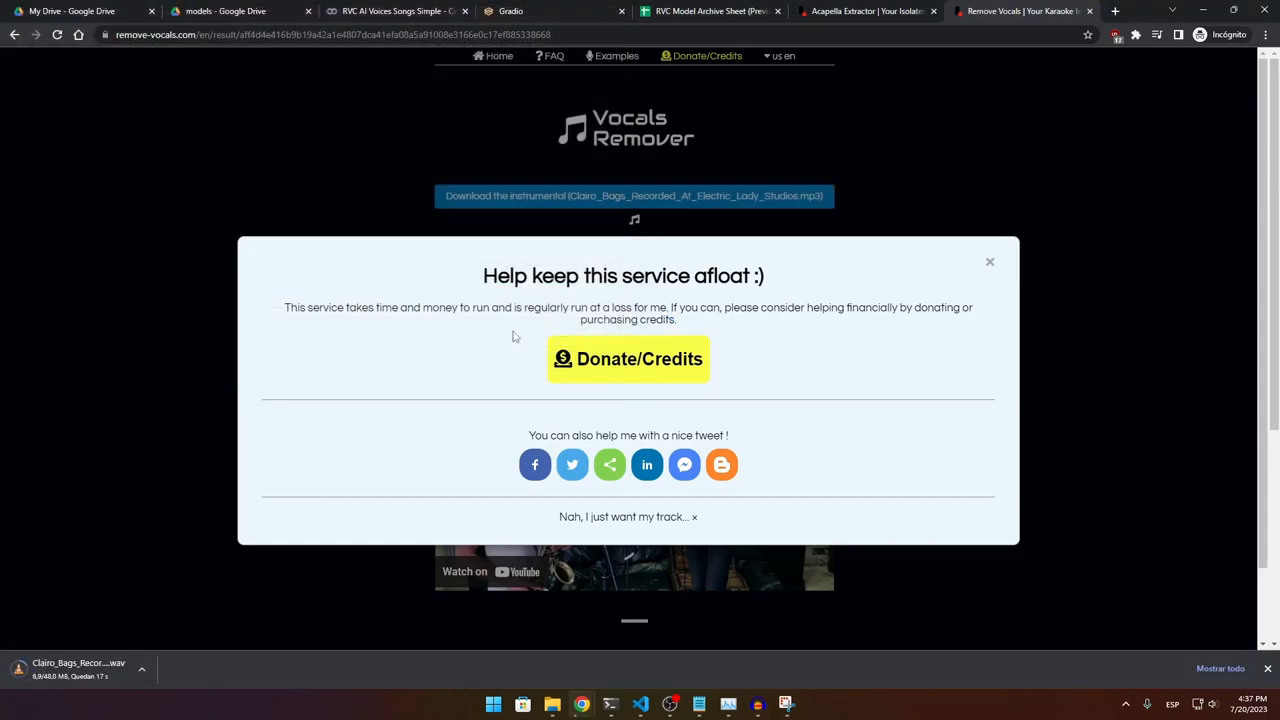
Go to the RVC AI Voices notebook and open its Step 2 model list spreadsheet.
click(400, 11)
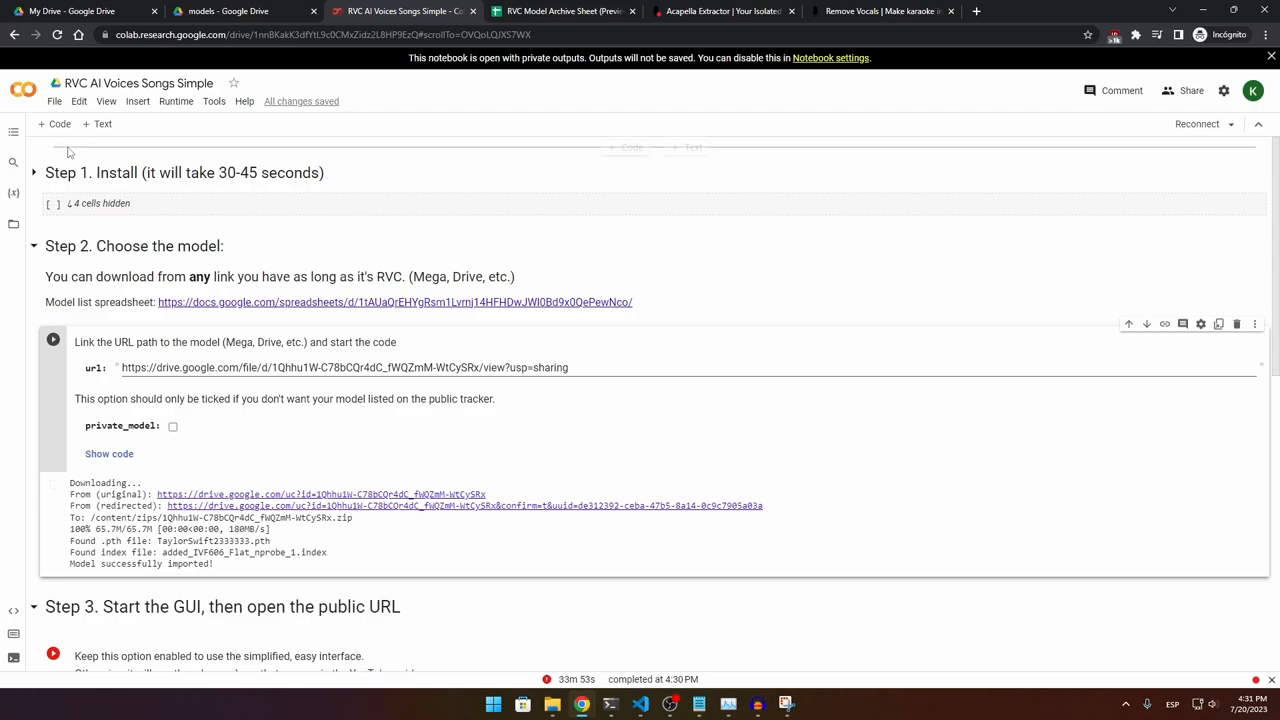
mouse_move(408, 157)
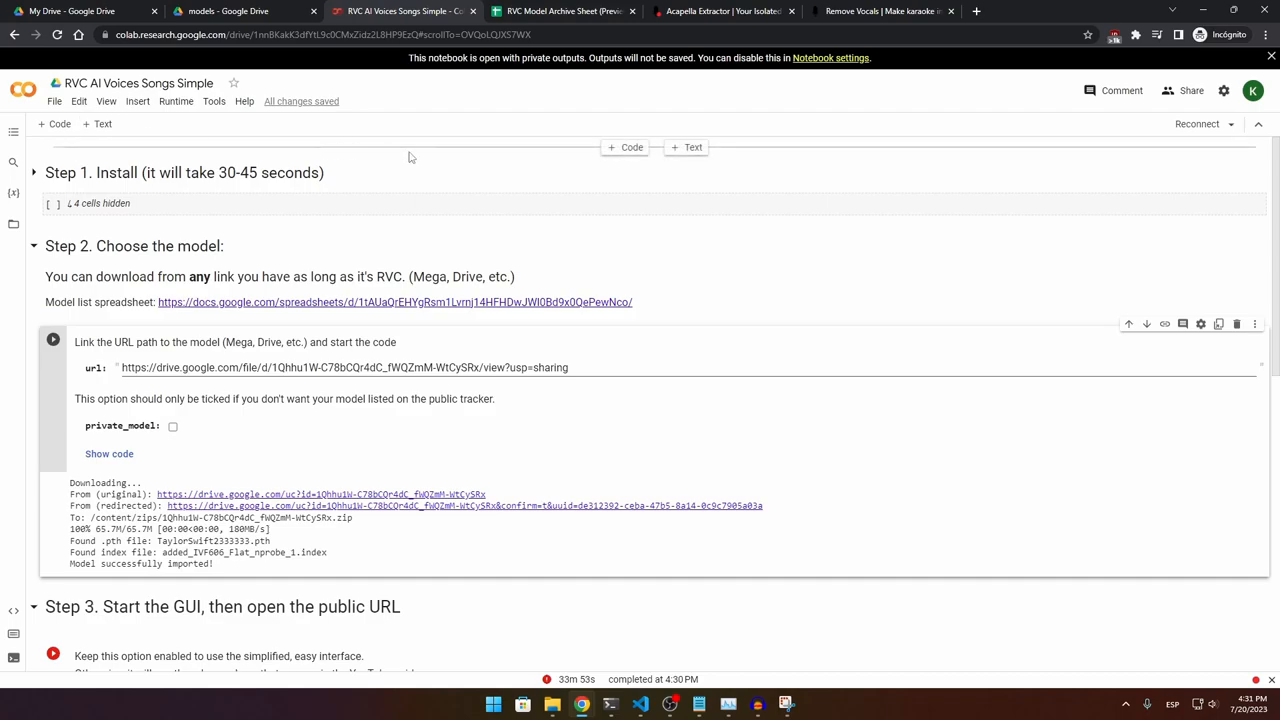
mouse_move(53, 205)
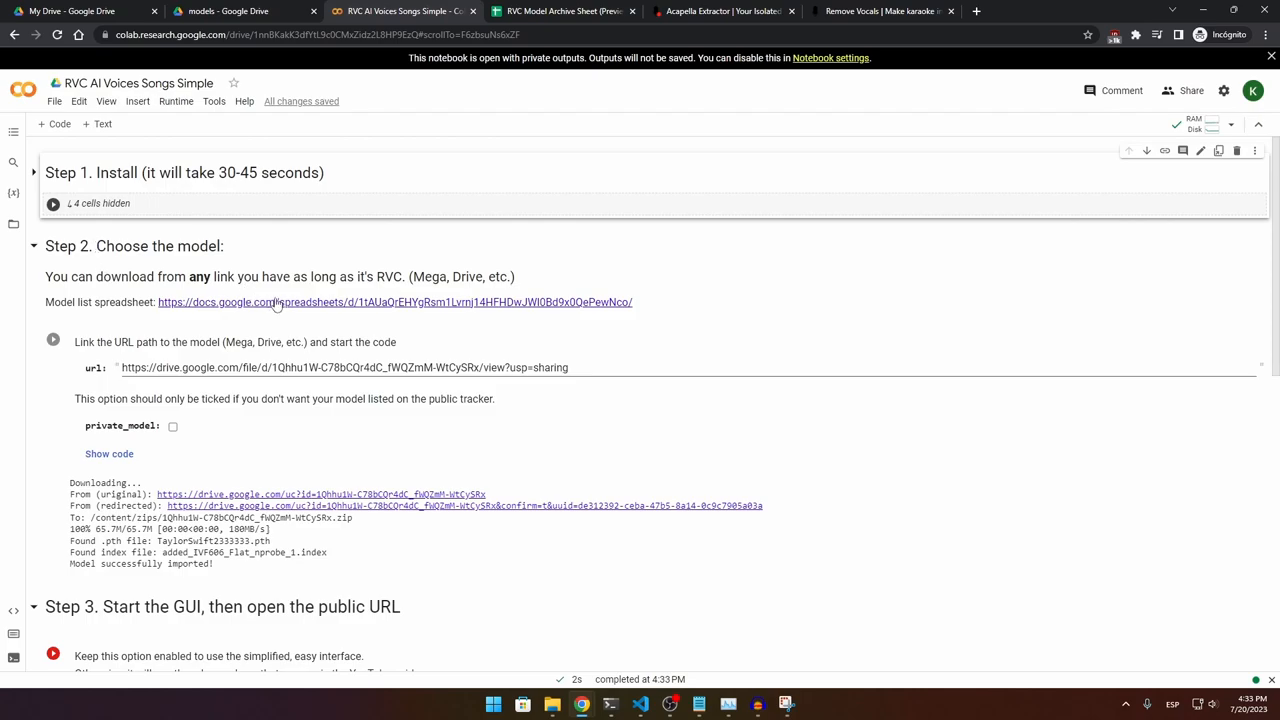
click(560, 11)
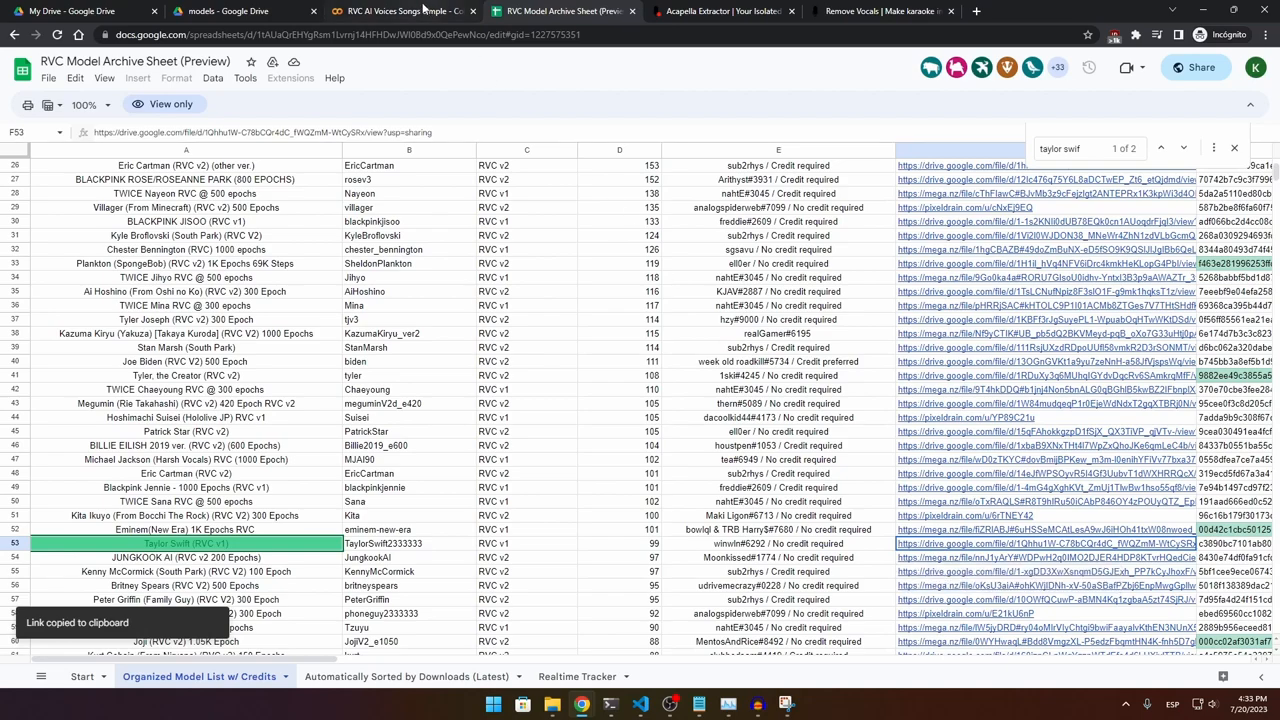
Return to the Colab notebook and run the Step 2 cell importing the Taylor Swift model.
click(400, 11)
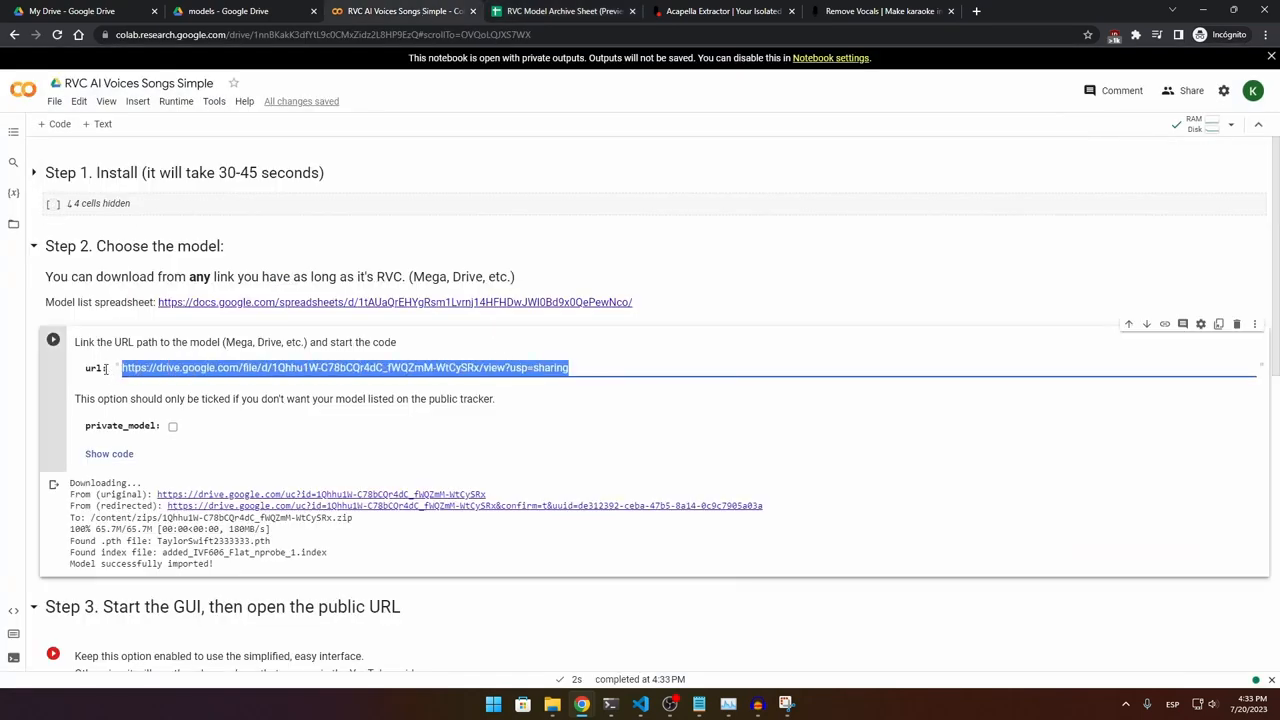
click(53, 339)
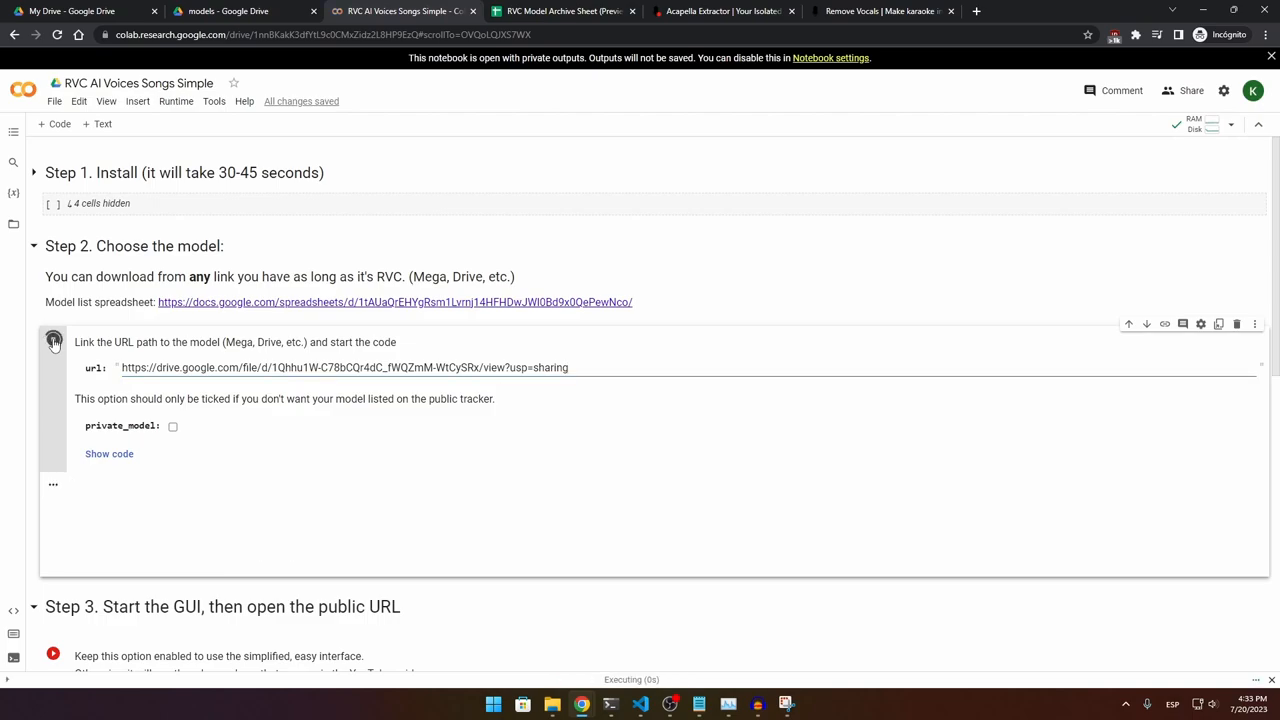
click(53, 339)
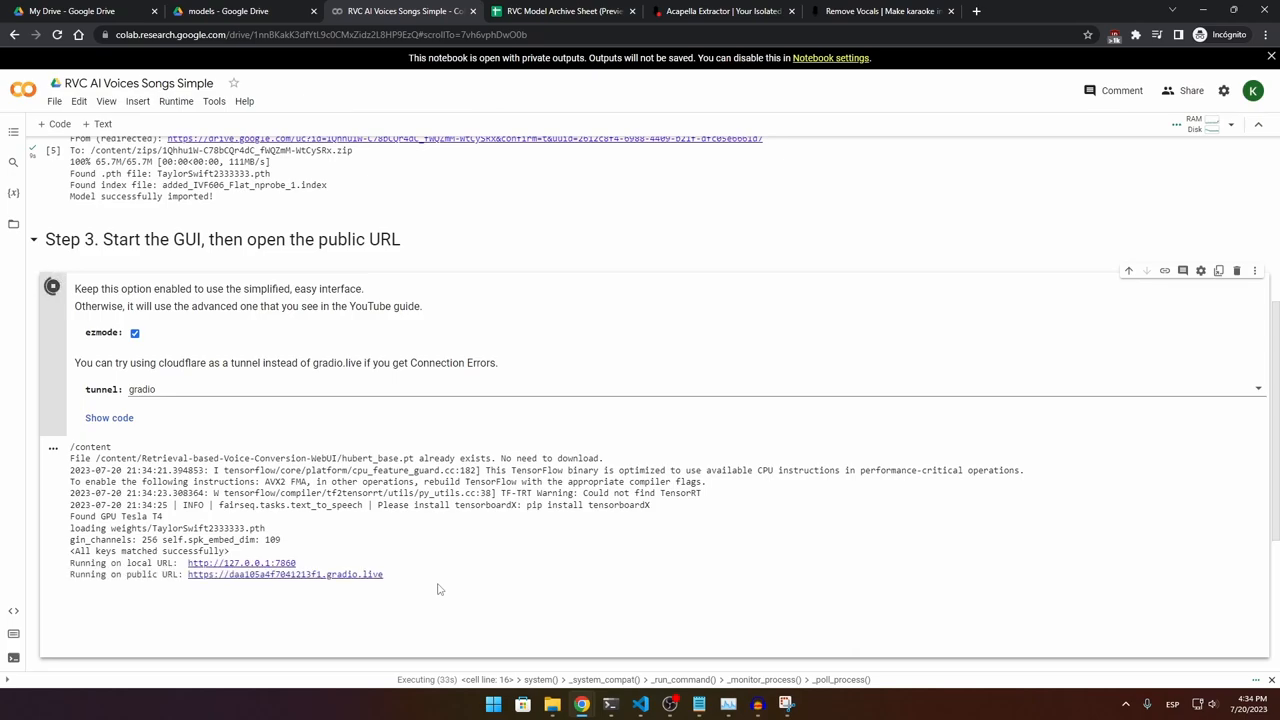
mouse_move(298, 583)
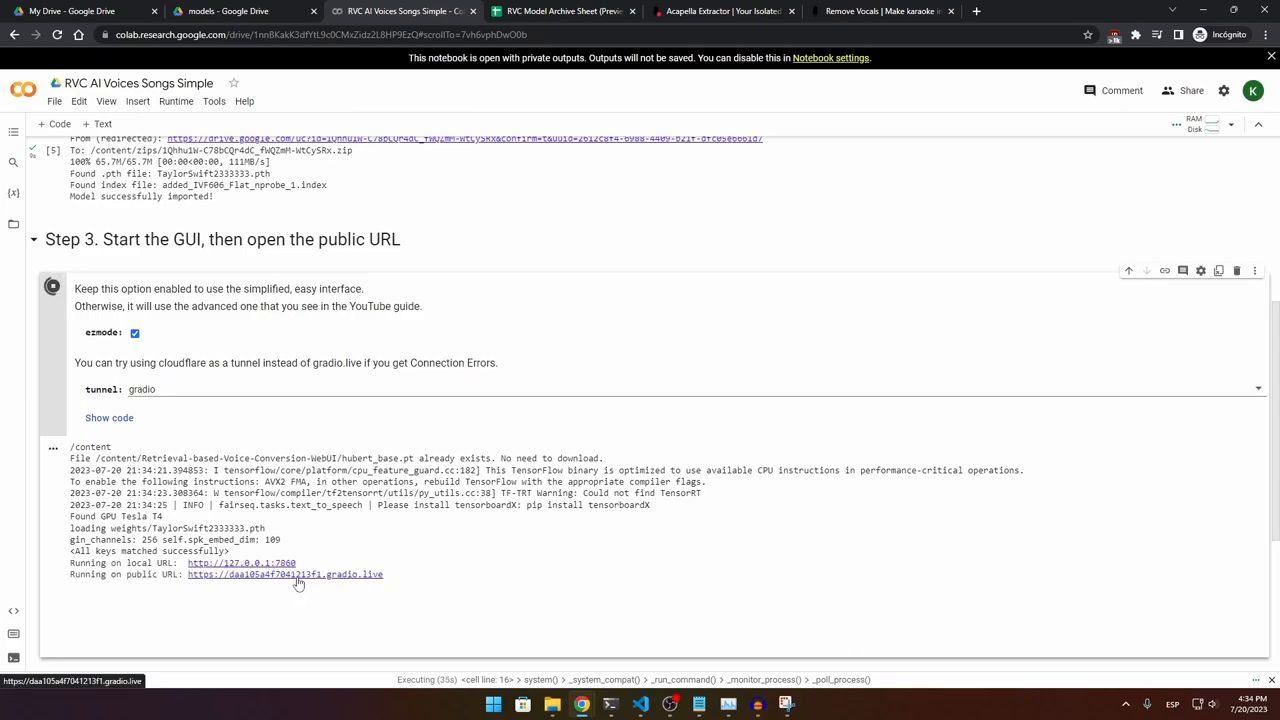
Open the gradio.live public link from the cell output to launch the voice GUI.
click(284, 574)
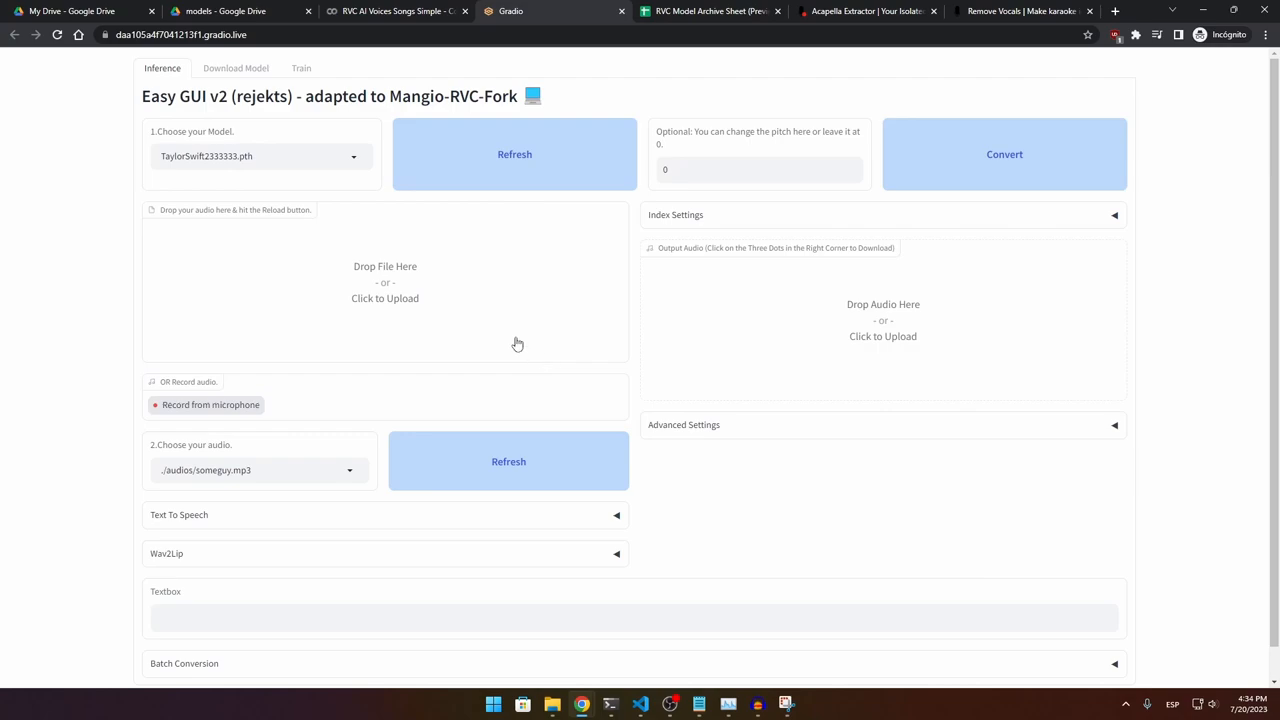
mouse_move(433, 313)
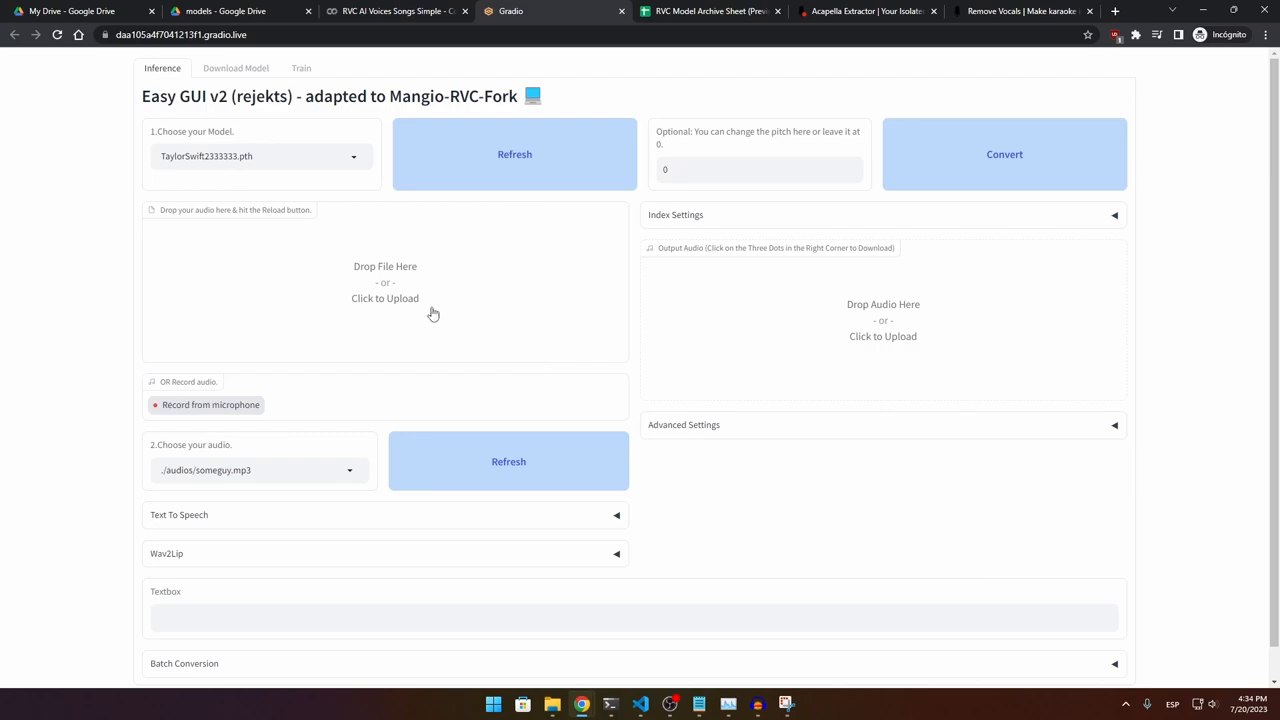
Upload the Clairo Bags vocals, select them as input audio, and convert to Taylor Swift.
click(385, 298)
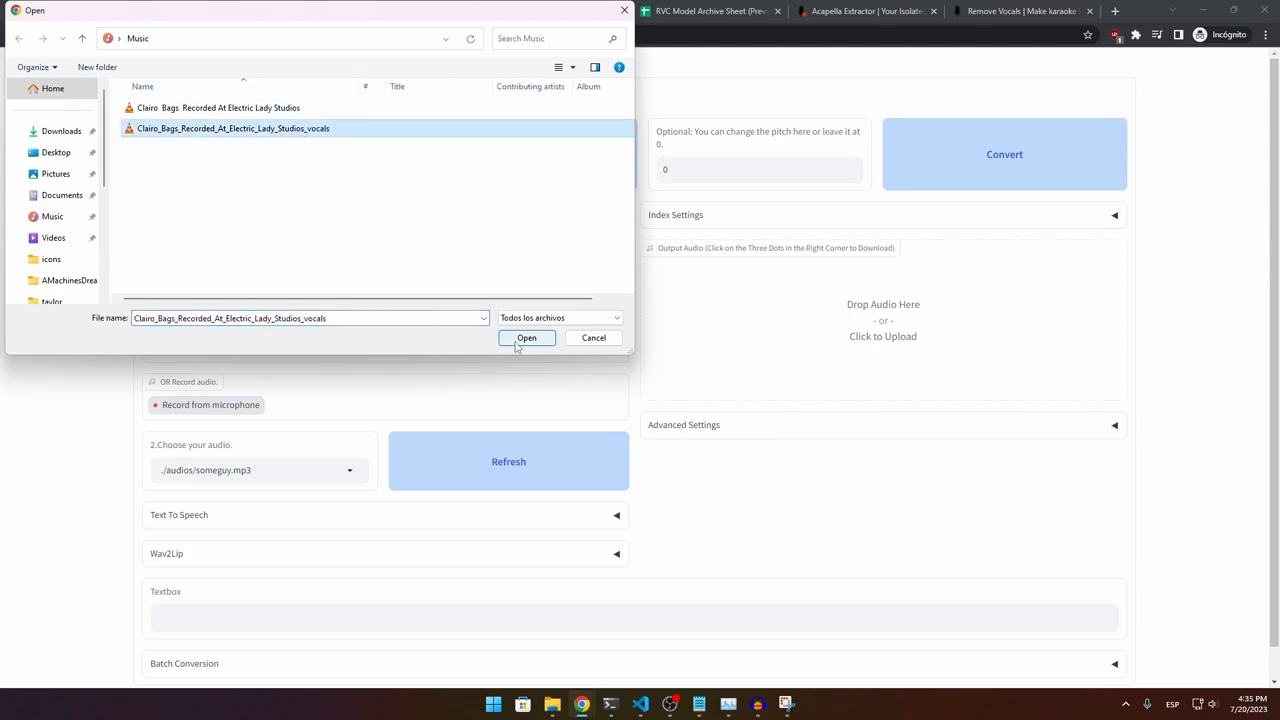
click(526, 337)
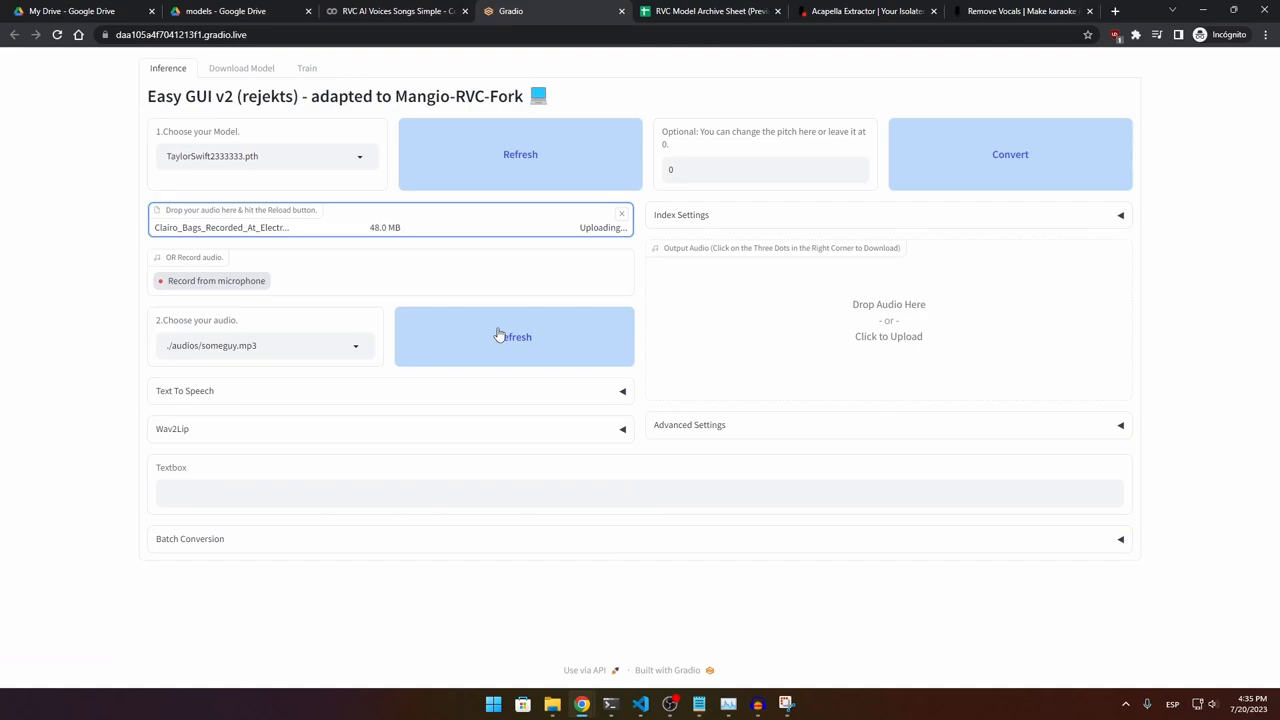
mouse_move(587, 240)
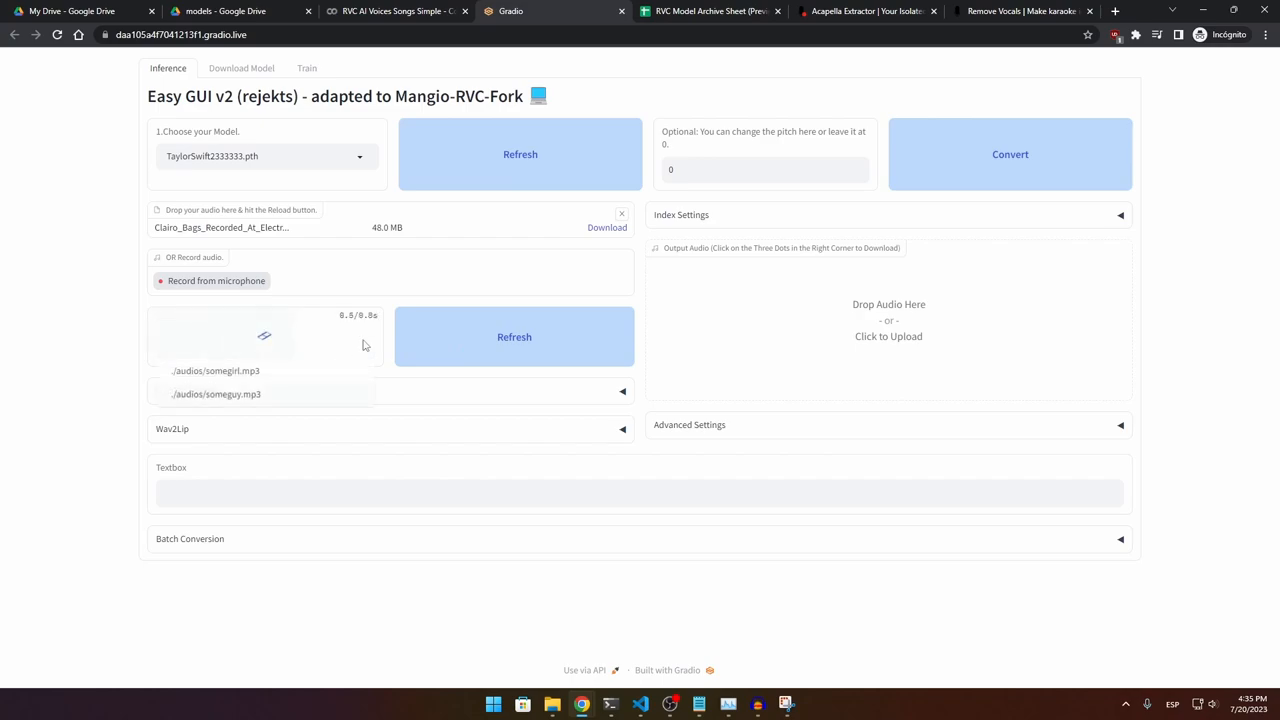
click(265, 345)
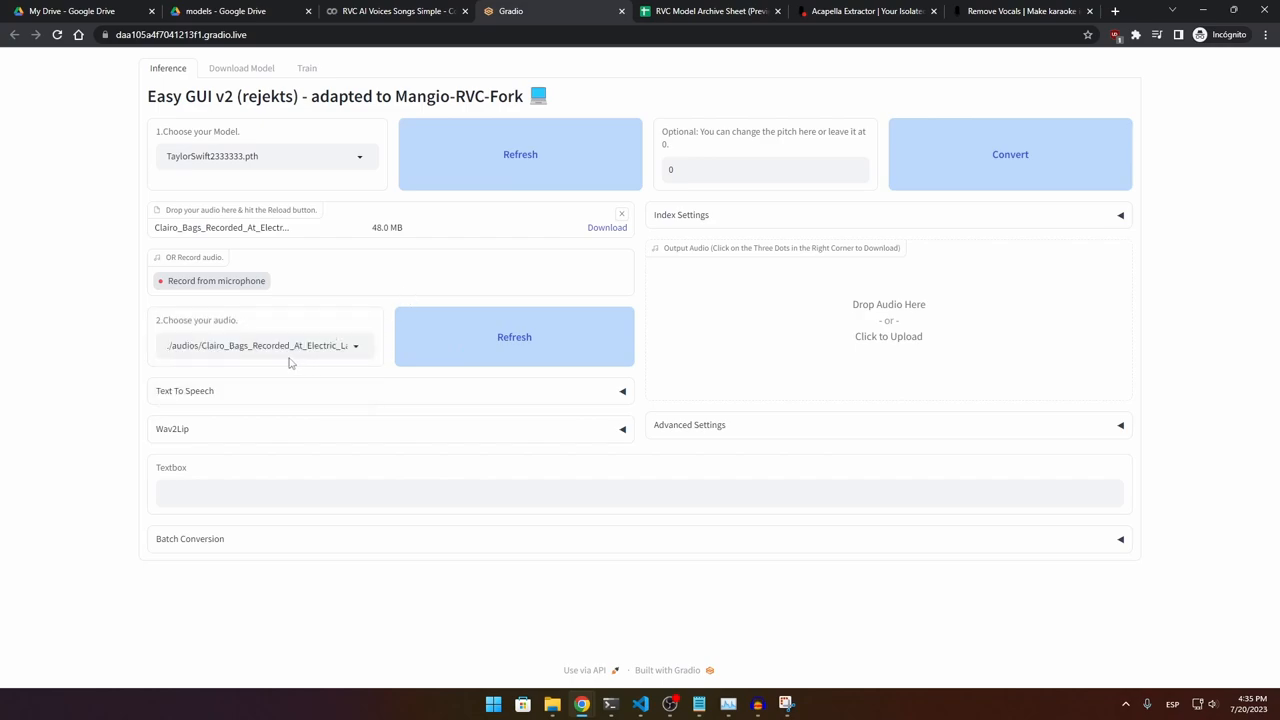
mouse_move(963, 182)
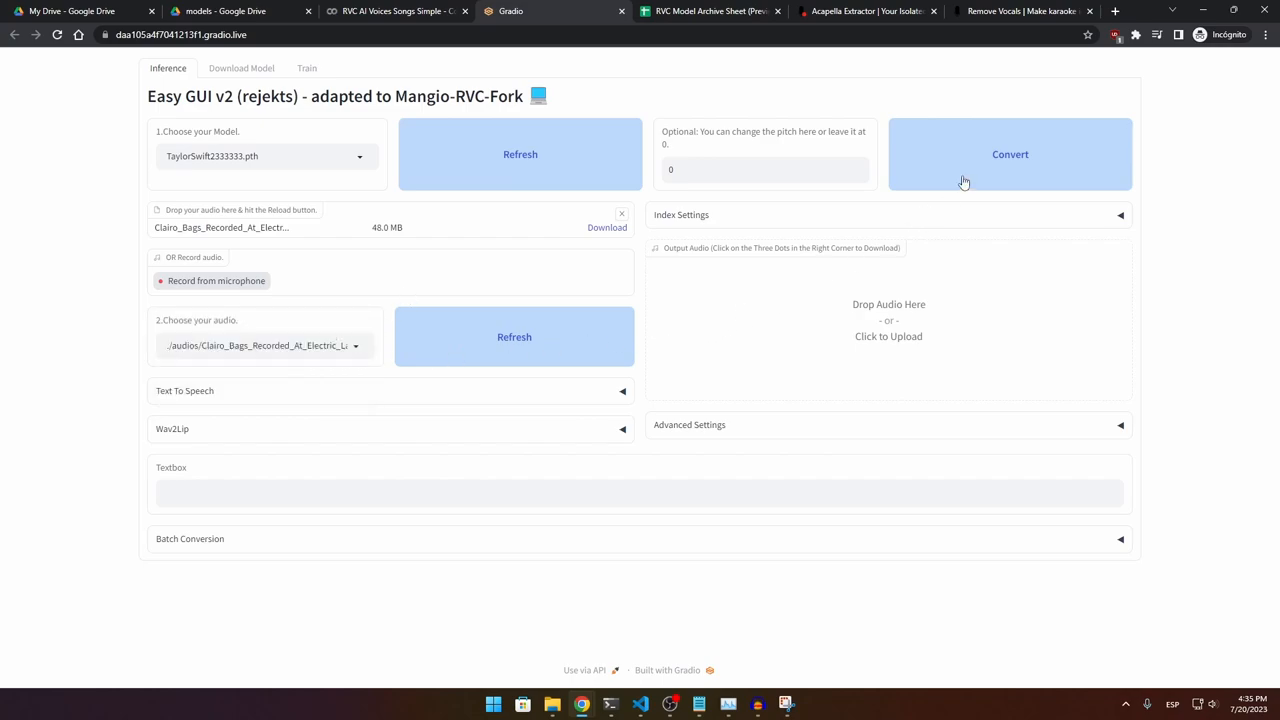
click(1010, 154)
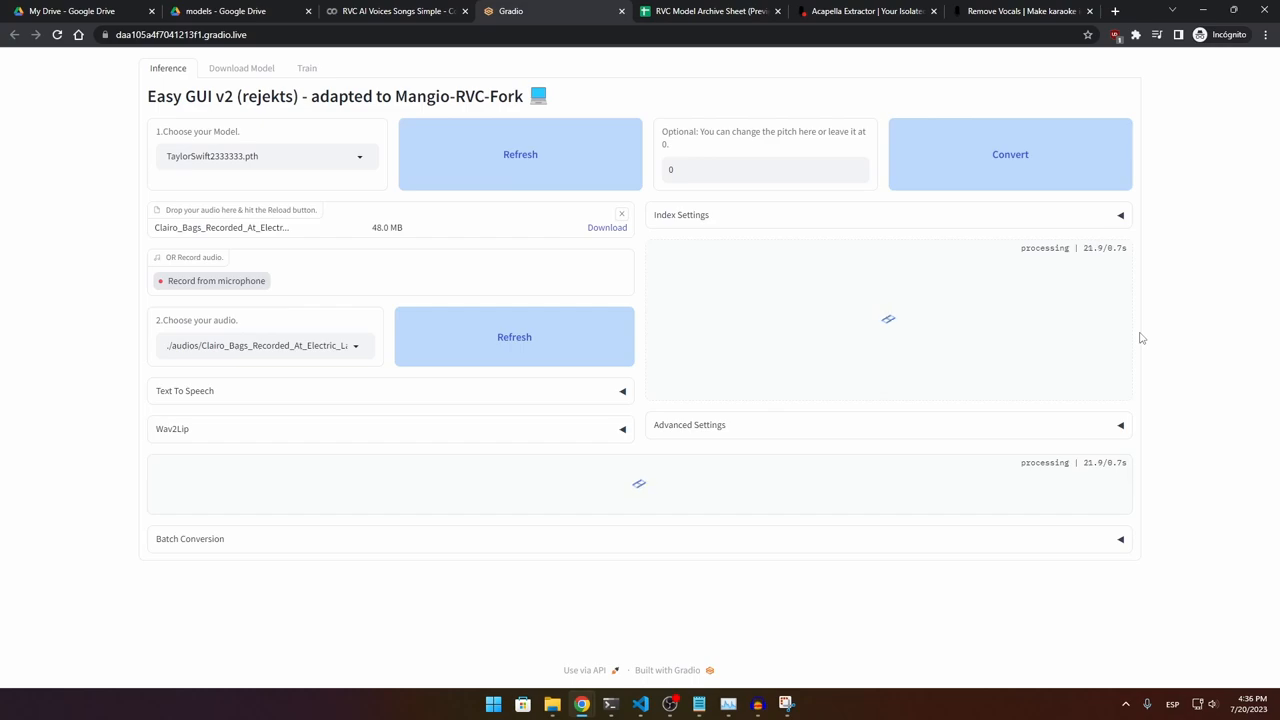
Play the converted Taylor Swift vocals and save the output as 'audio' in Music.
click(1009, 154)
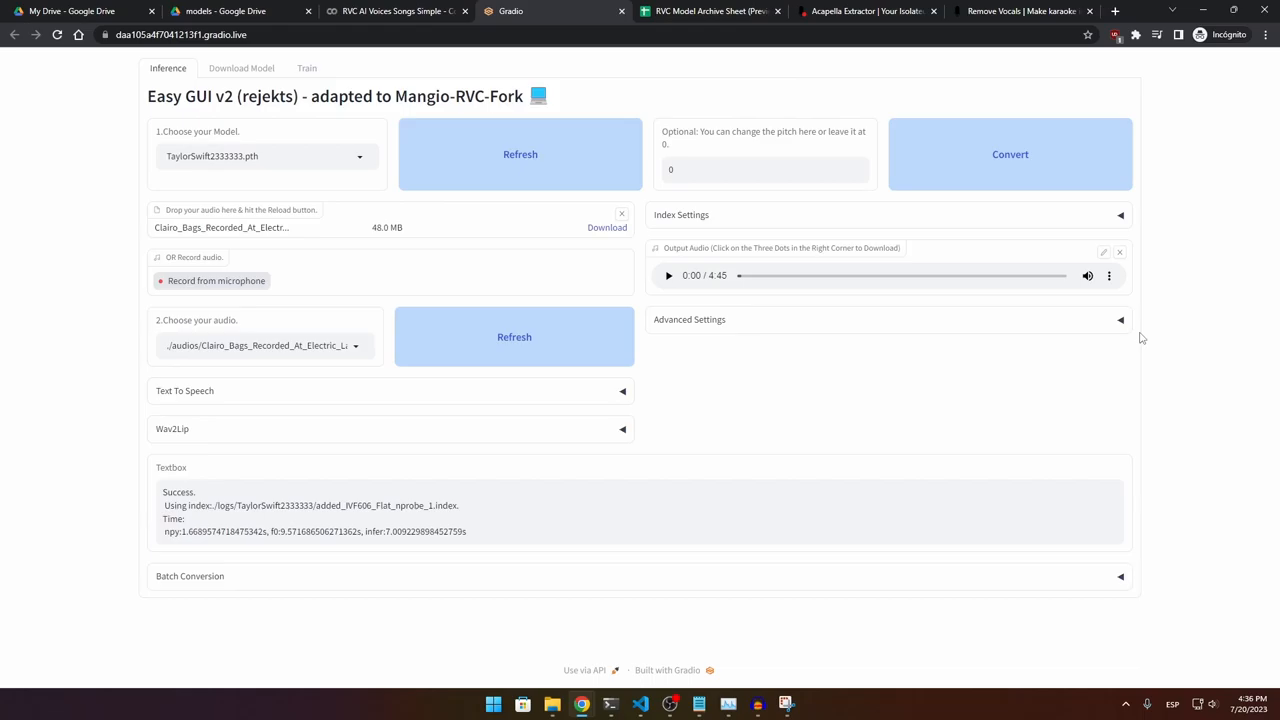
click(668, 275)
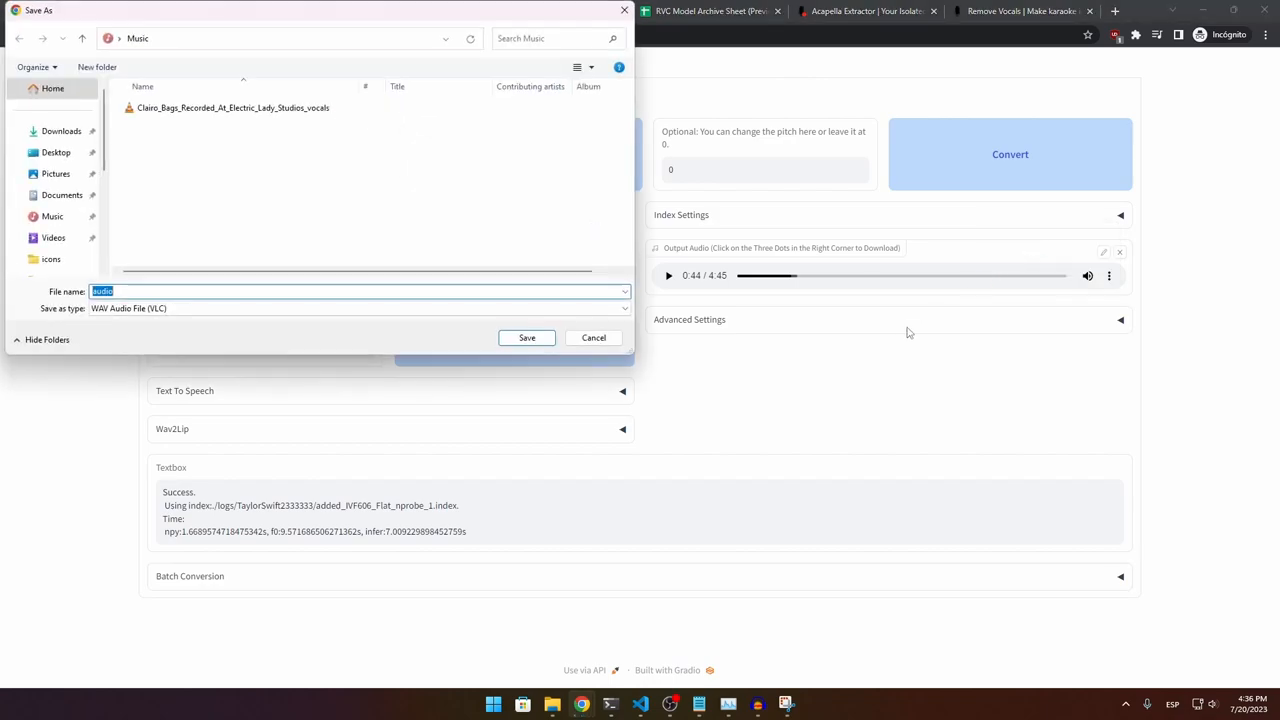
click(593, 337)
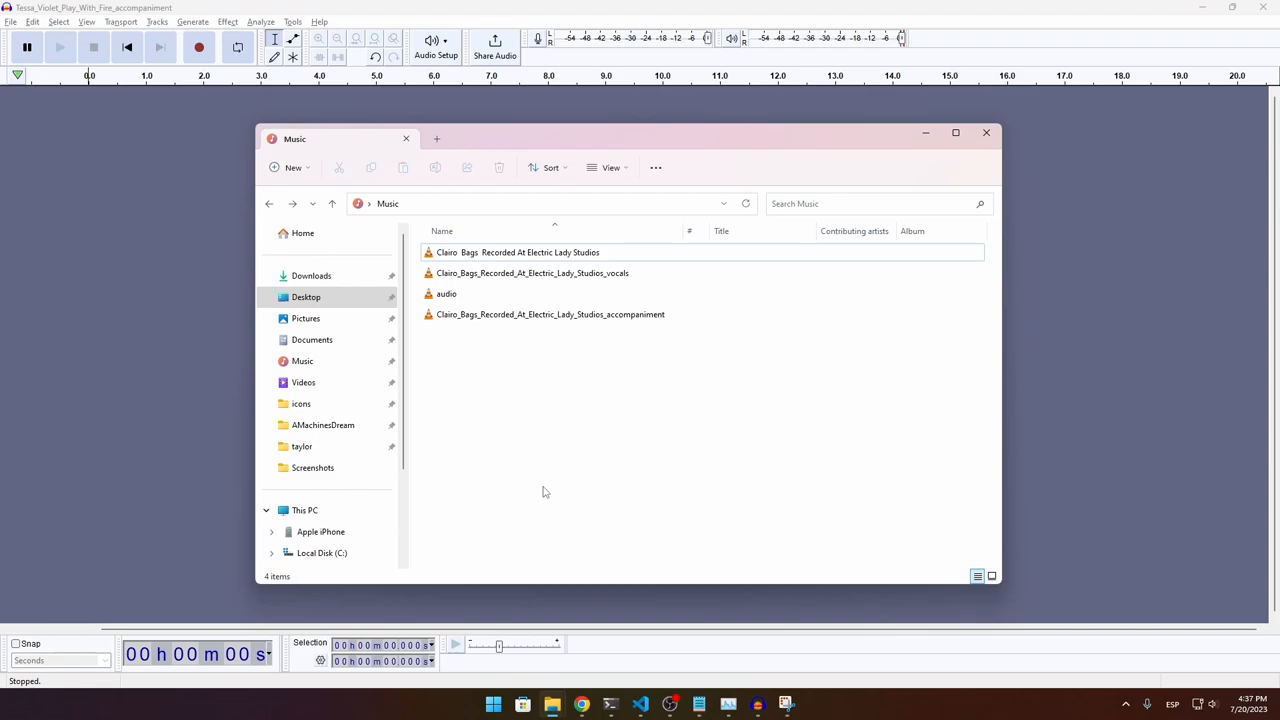
mouse_move(560, 309)
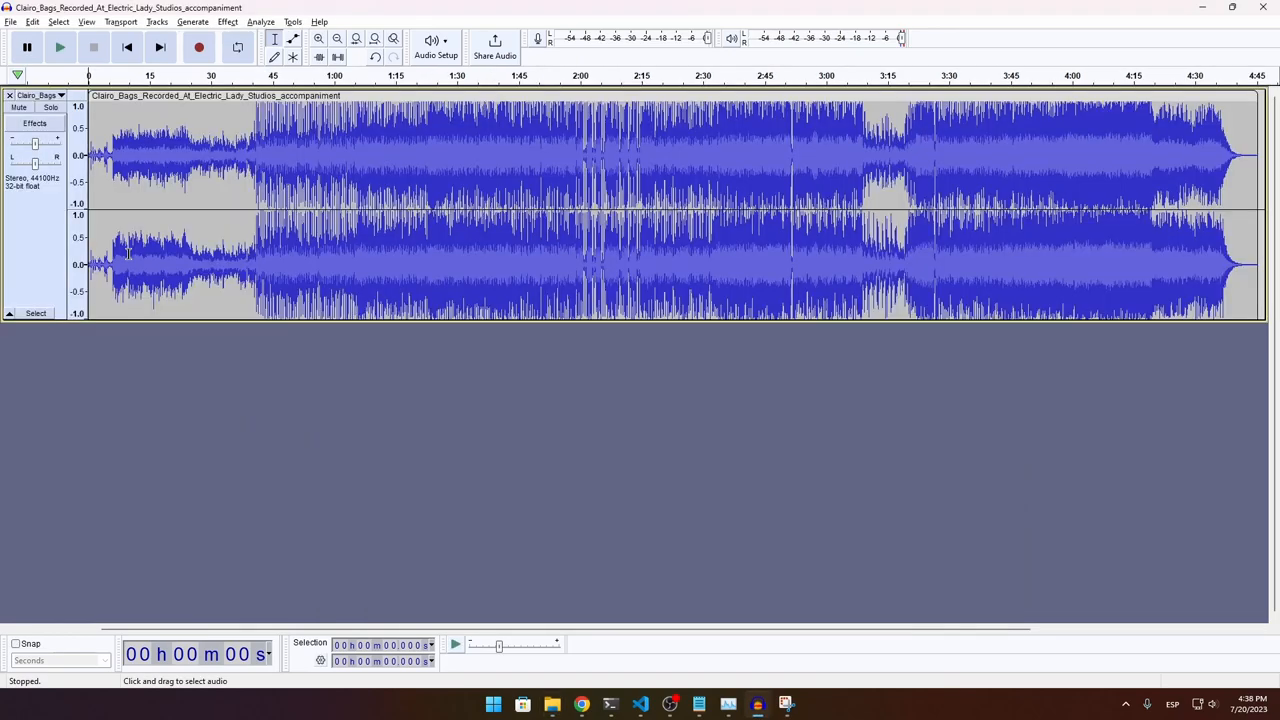
mouse_move(448, 339)
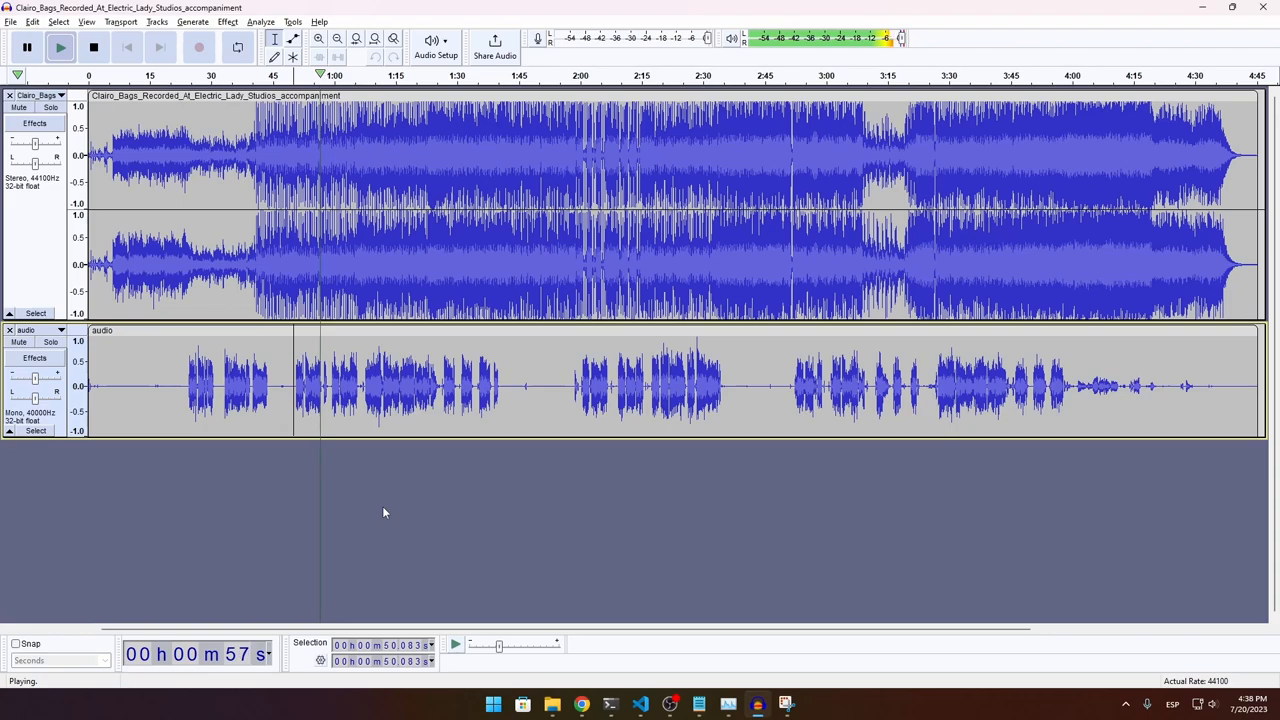
Stop playback of the accompaniment and converted 'audio' vocals layered in Audacity.
click(93, 47)
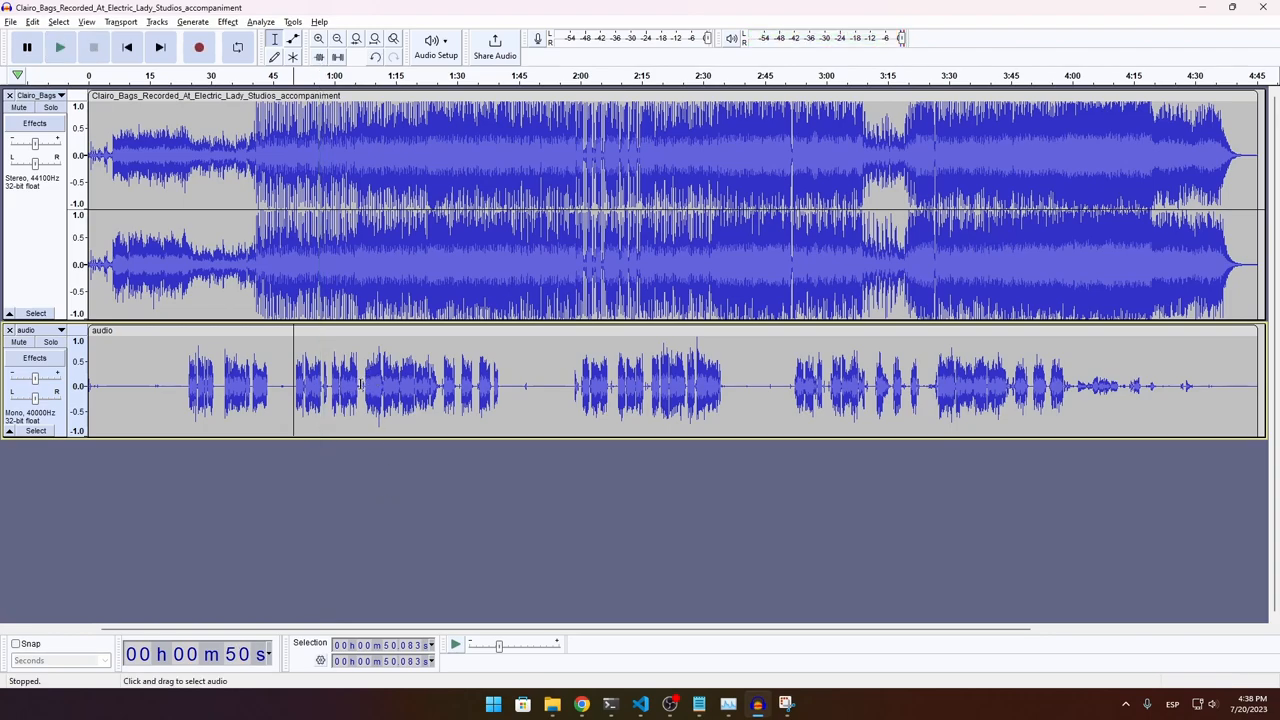